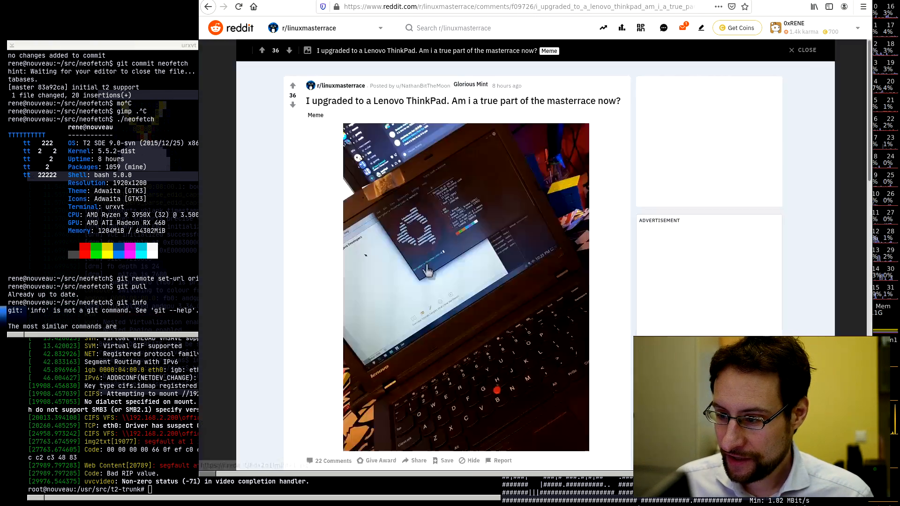
- Open the Reddit post's ThinkPad photo full size at i.redd.it
left_click(465, 287)
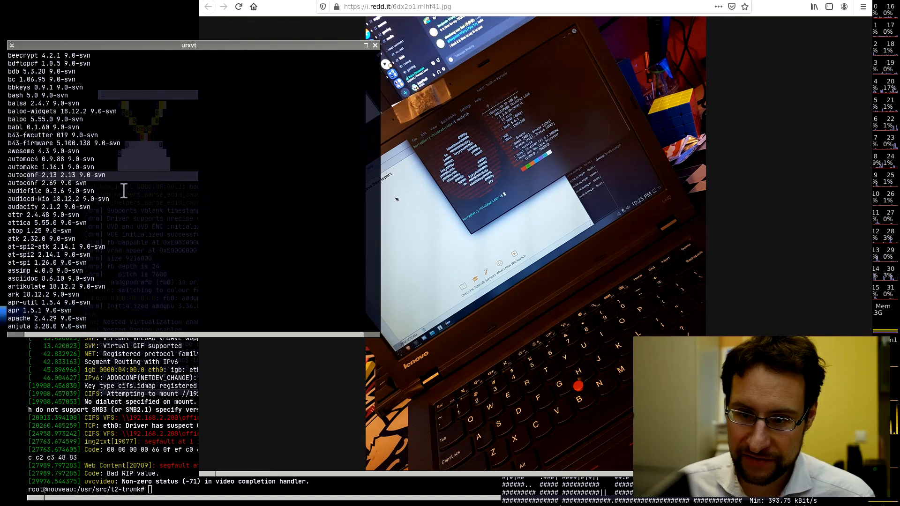
- Scroll urxvt past the package and kernel module listings toward the neofetch git commit output
scroll("down", 3)
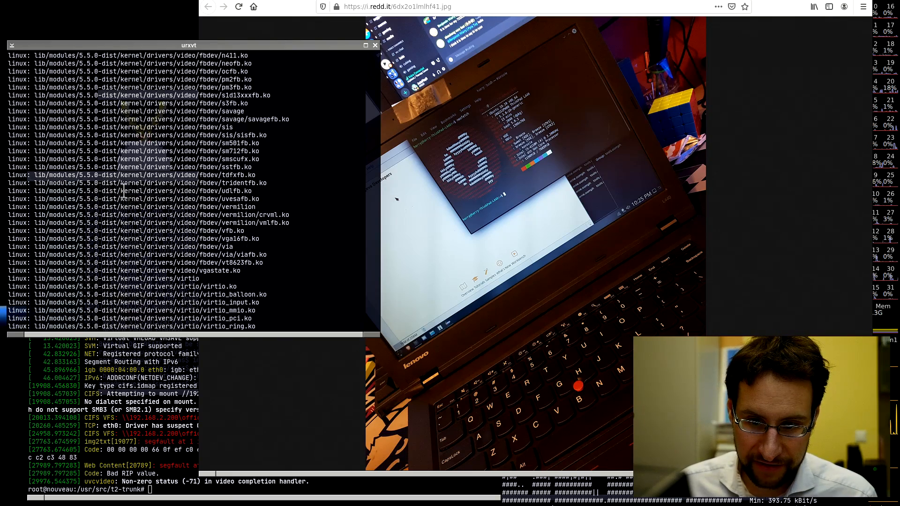
scroll("down", 3)
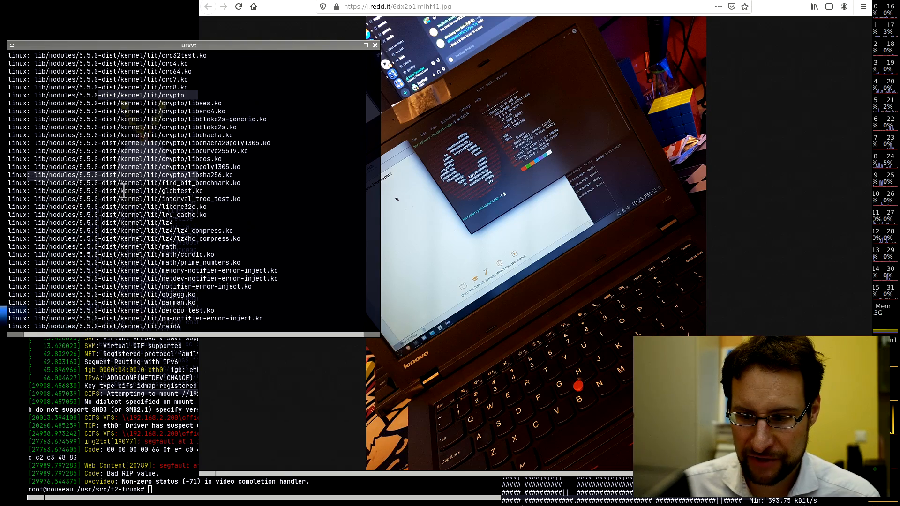
scroll("down", 3)
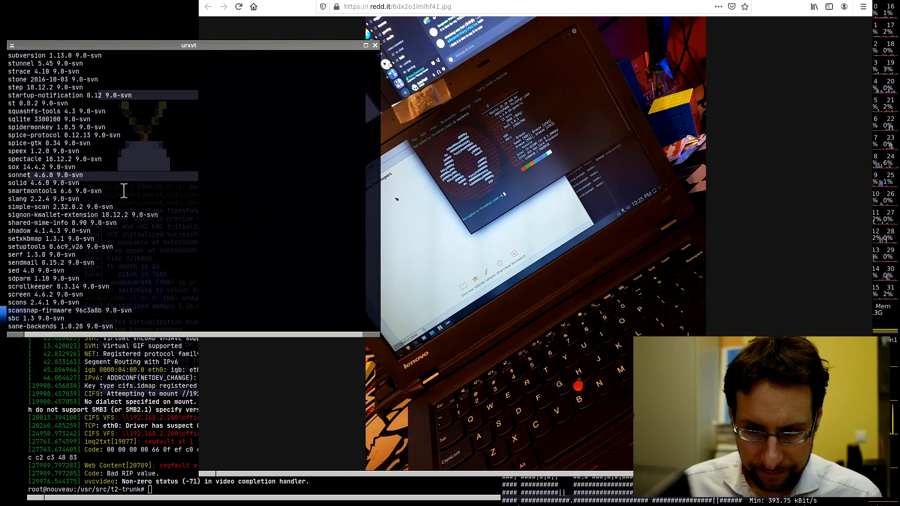
scroll("down", 3)
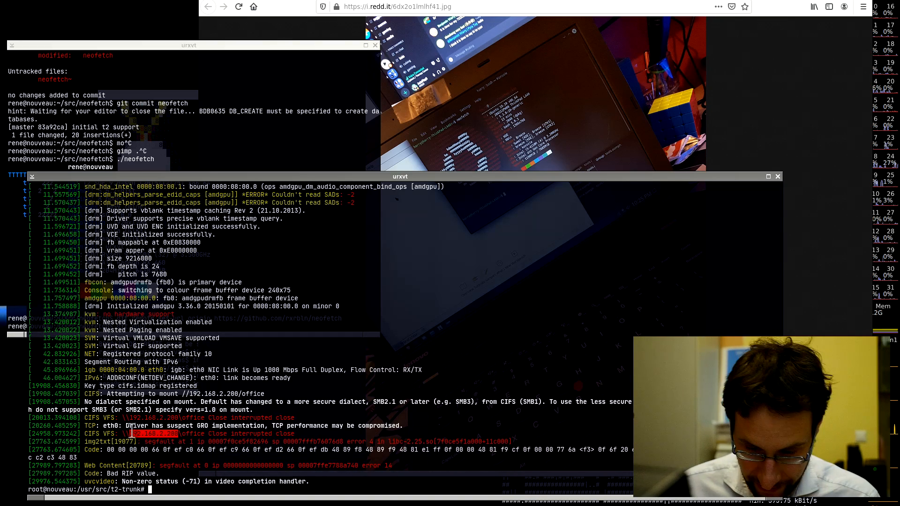
- Delete neofetch's t2.patch in /usr/src/t2-trunk and force-rebuild neofetch with Emerge-Pkg
type("rm")
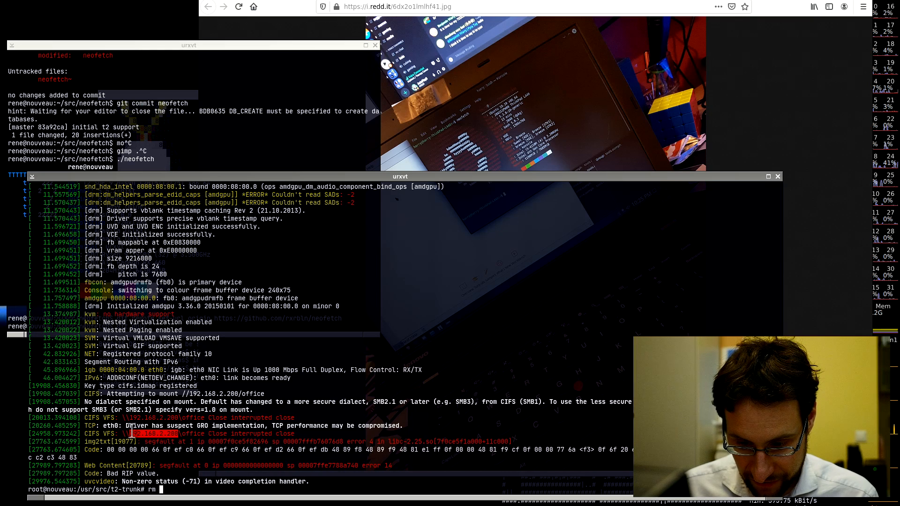
type("package/")
type("cd")
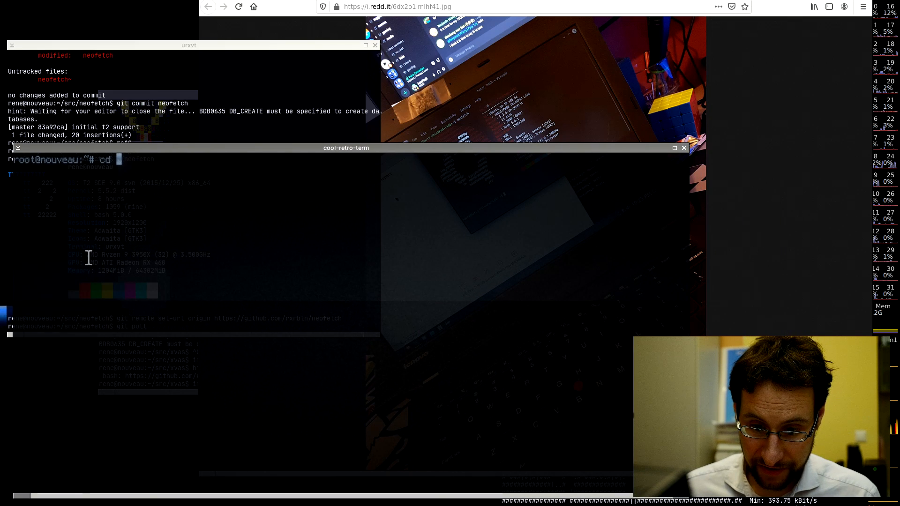
key("ctrl+c")
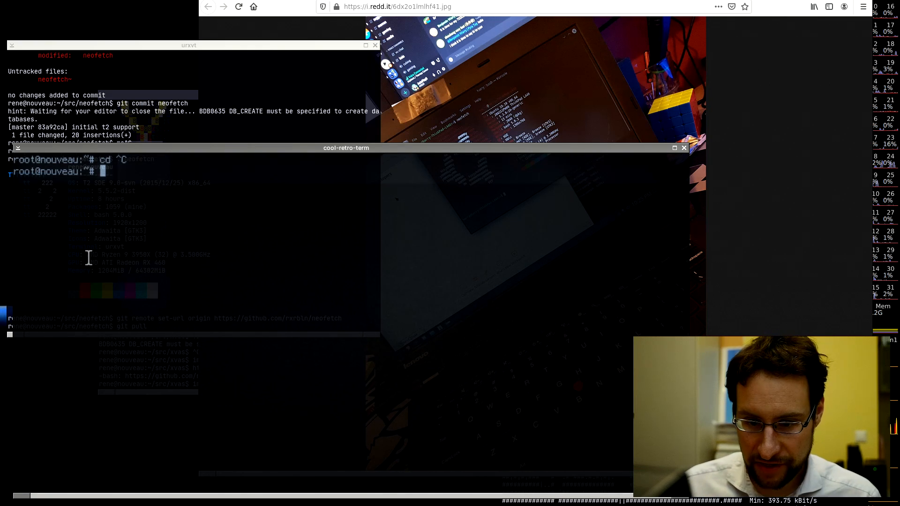
type("cd /usr/src/t2-trunk/")
type("rm package/contrib/n")
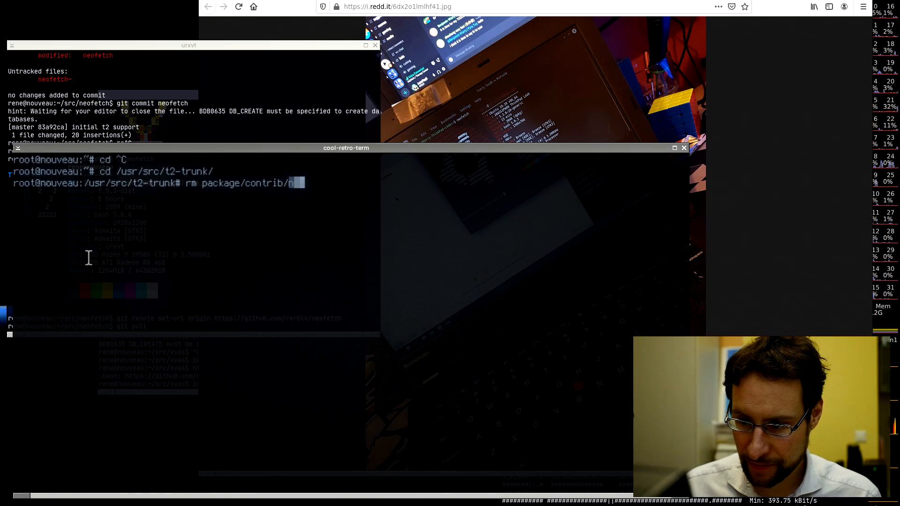
type("eofetch/t2.patch")
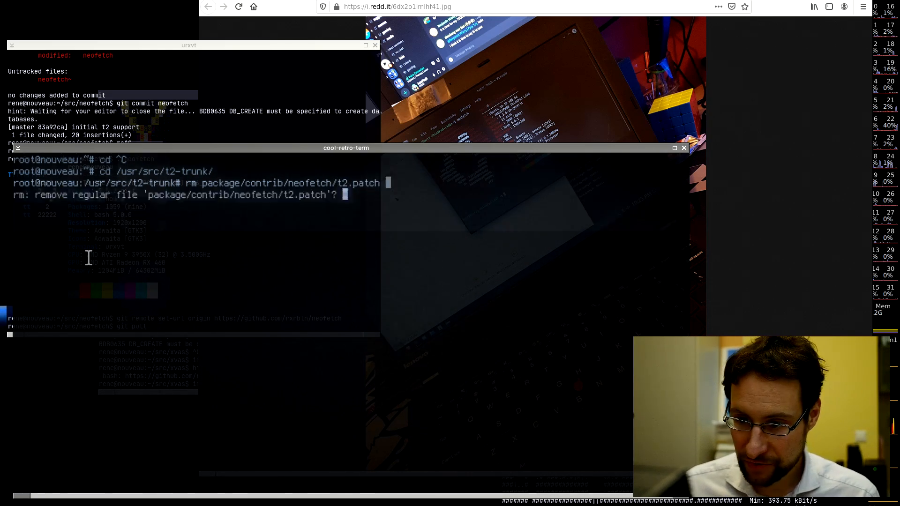
type("y")
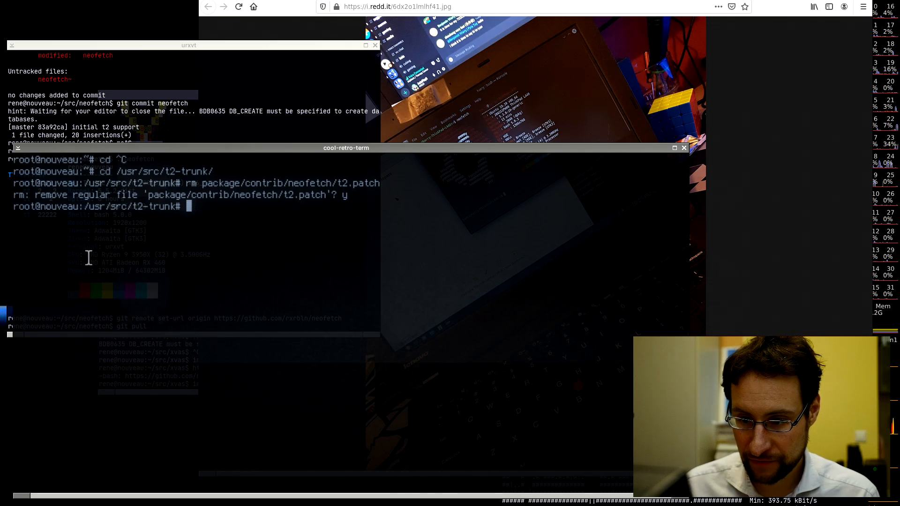
type("./scripts/Emerge-Pkg -missing=only libcac")
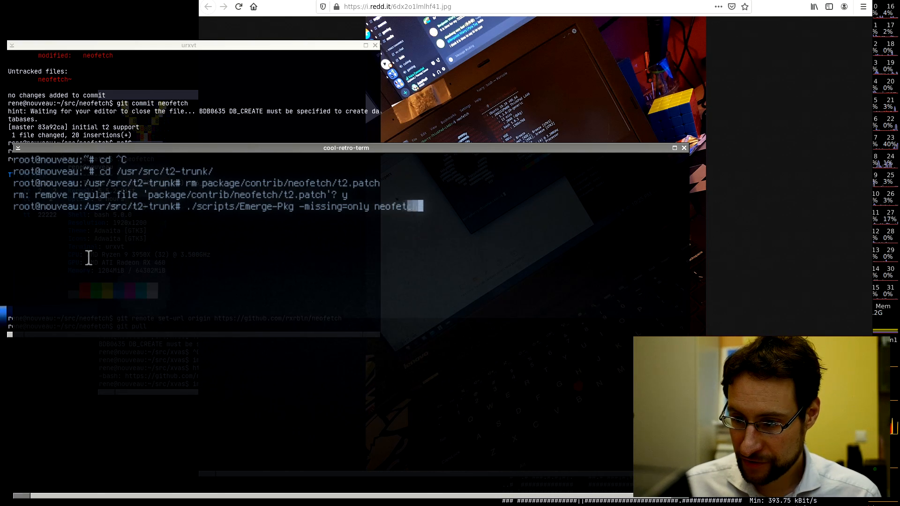
key("Return")
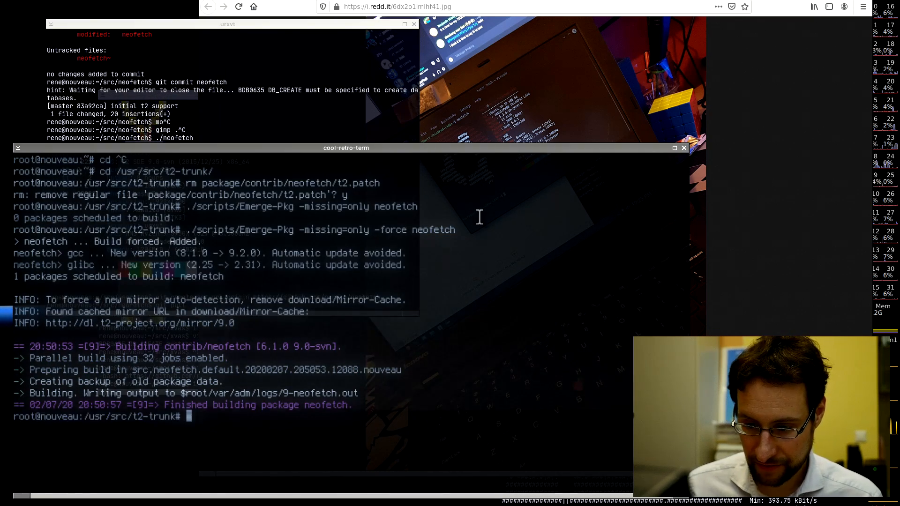
- Run the rebuilt neofetch, then list /etc/SDE-VERSION
type("nef")
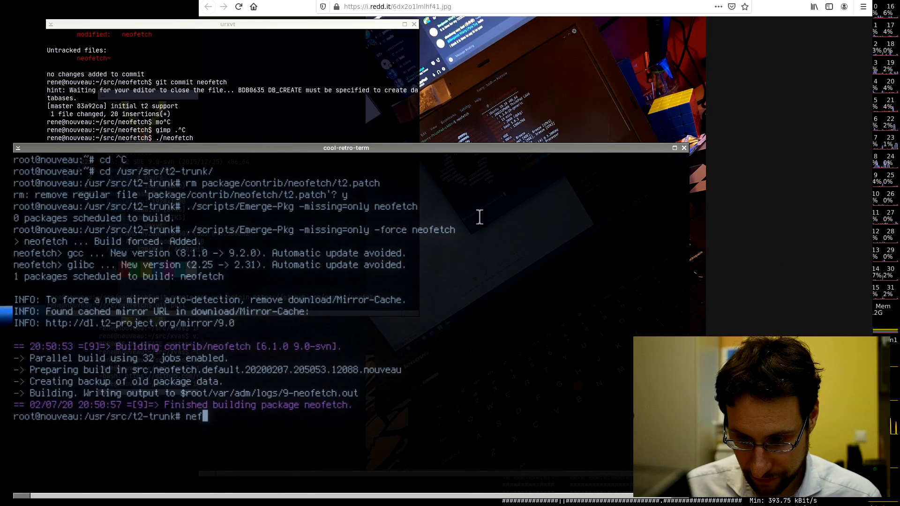
key("BackSpace")
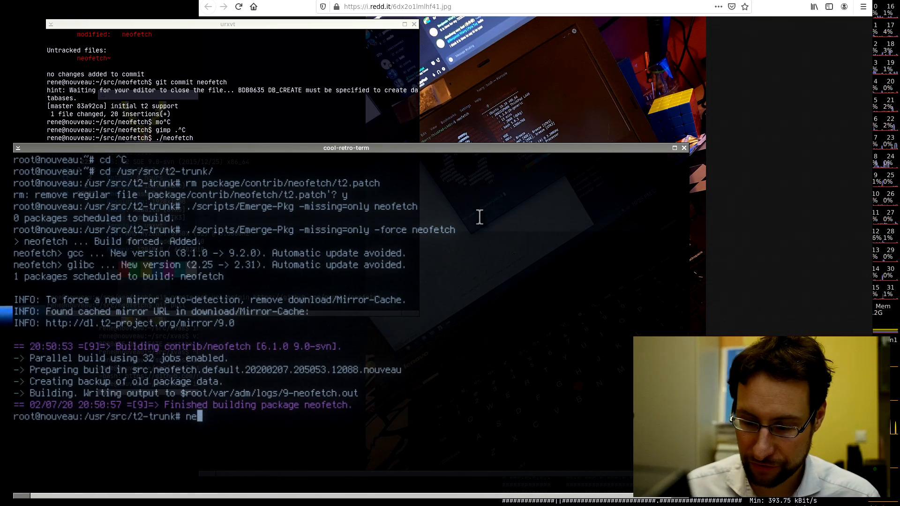
type("of")
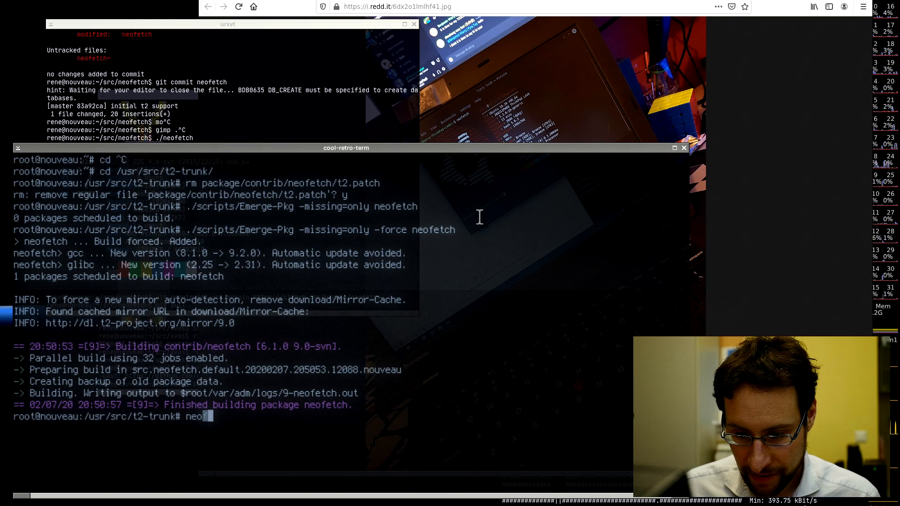
key("Return")
type("git push")
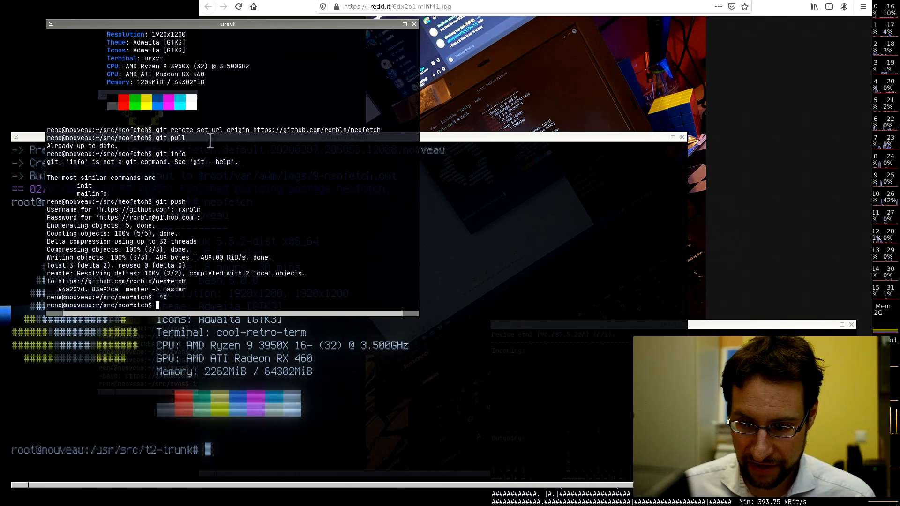
type("l /etc/SDE-")
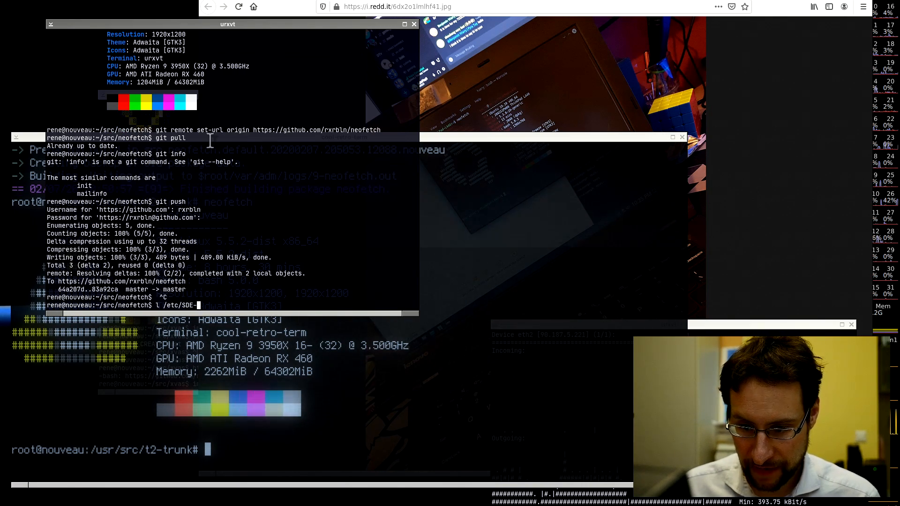
type("VERSION")
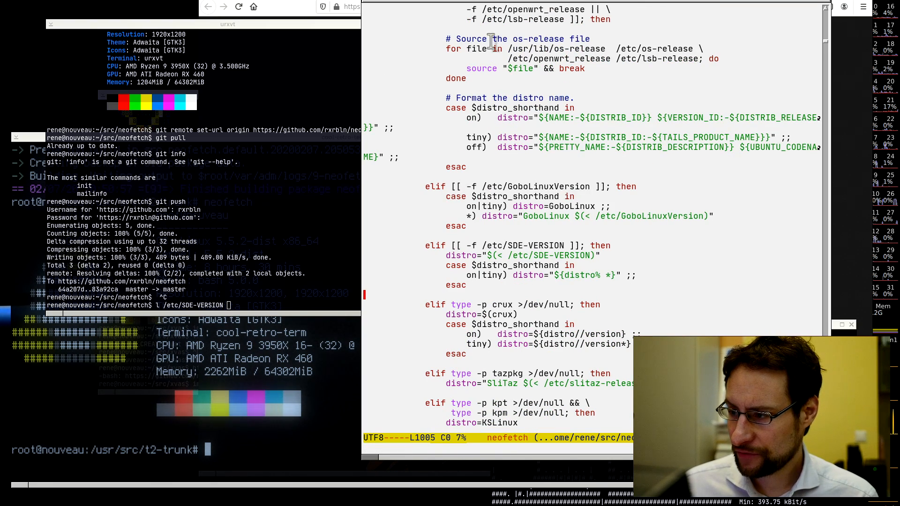
- Scroll the neofetch script and place the cursor in the SDE-VERSION detection block
scroll("down", 3)
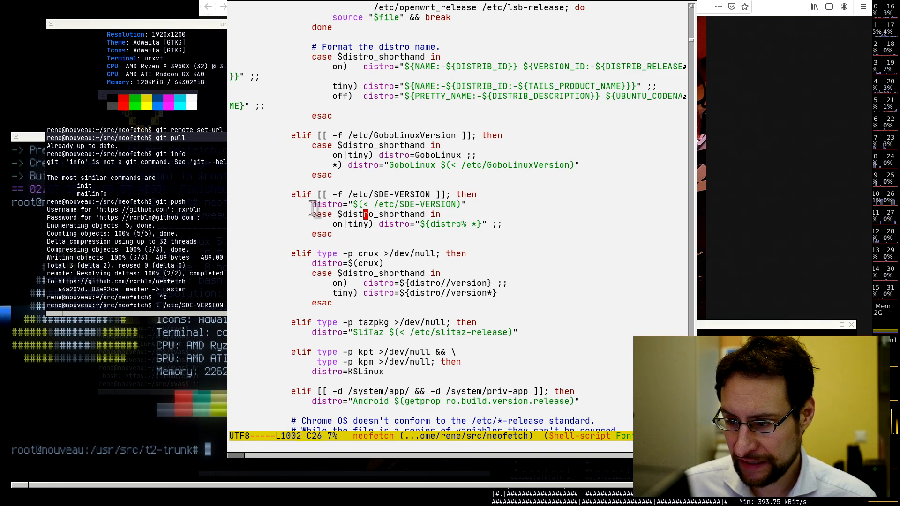
left_click(344, 204)
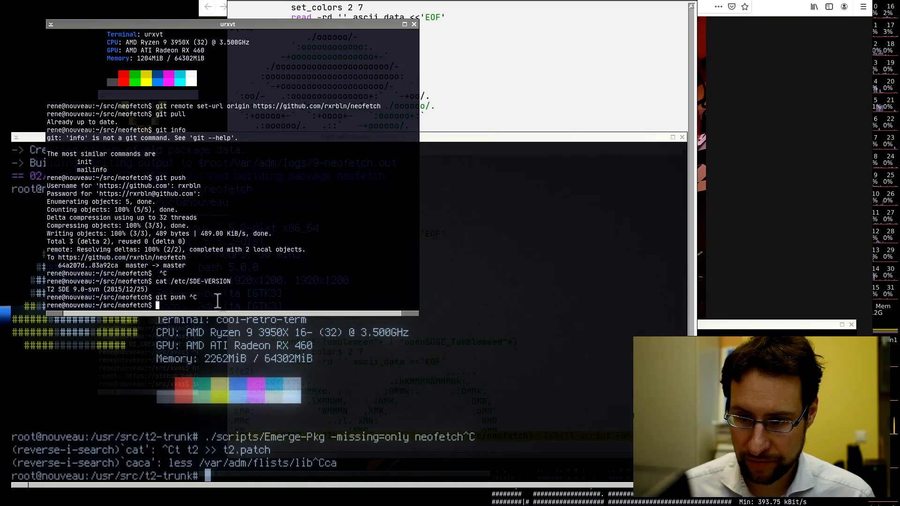
- Reverse-search the bash history for 'caca'
type("caca")
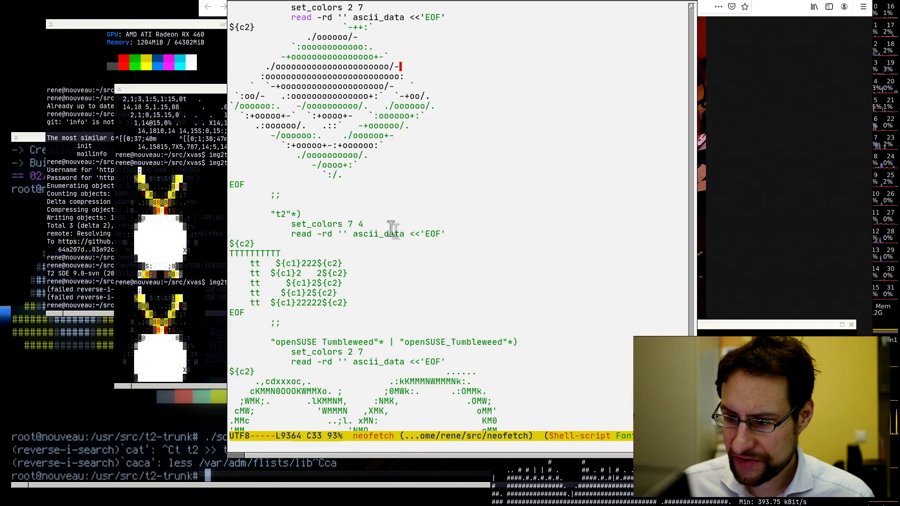
- Scroll through the neofetch script's ASCII logo definitions in Emacs
scroll("down", 3)
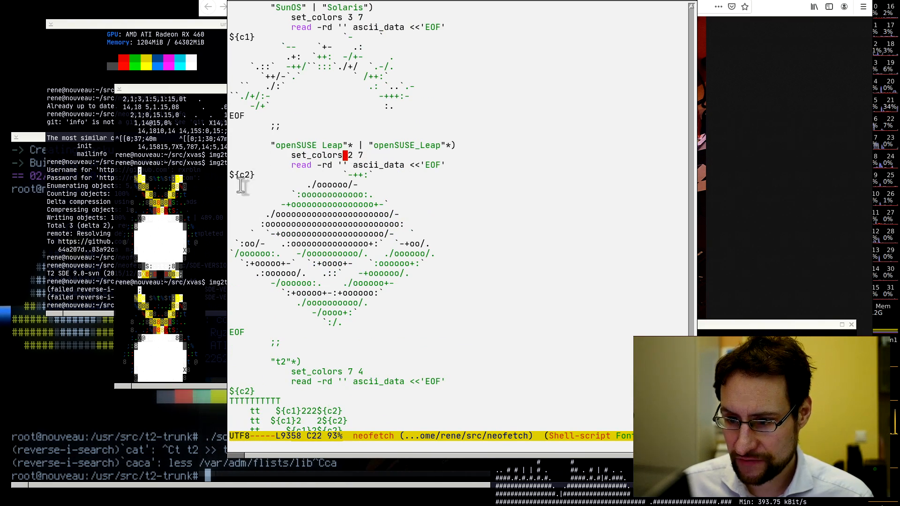
mouse_move(276, 184)
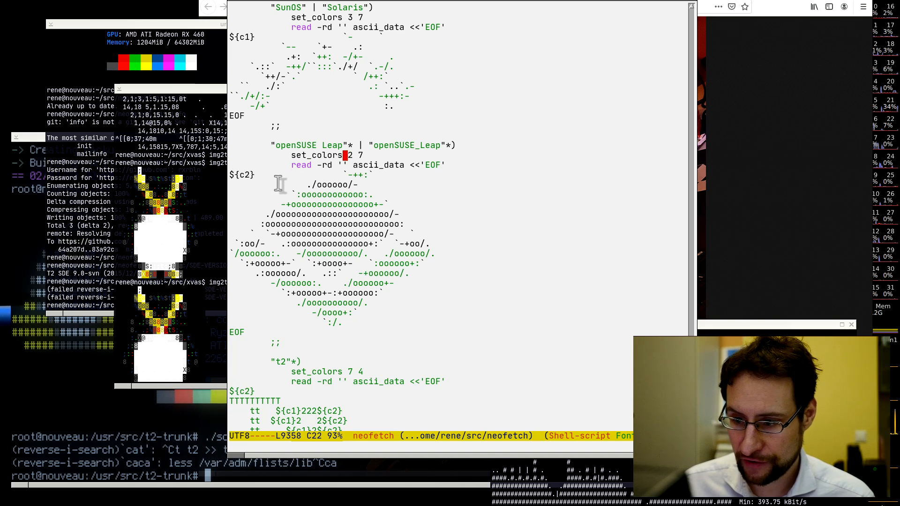
scroll("down", 3)
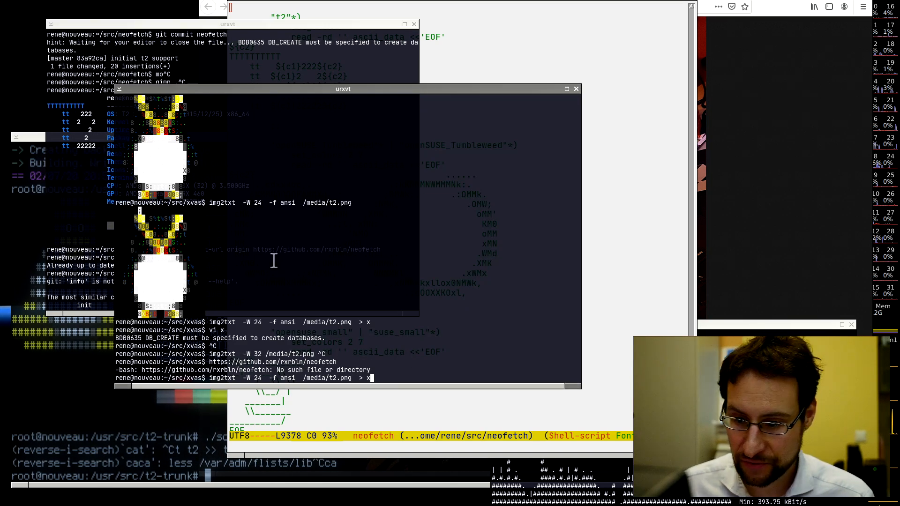
mouse_move(313, 146)
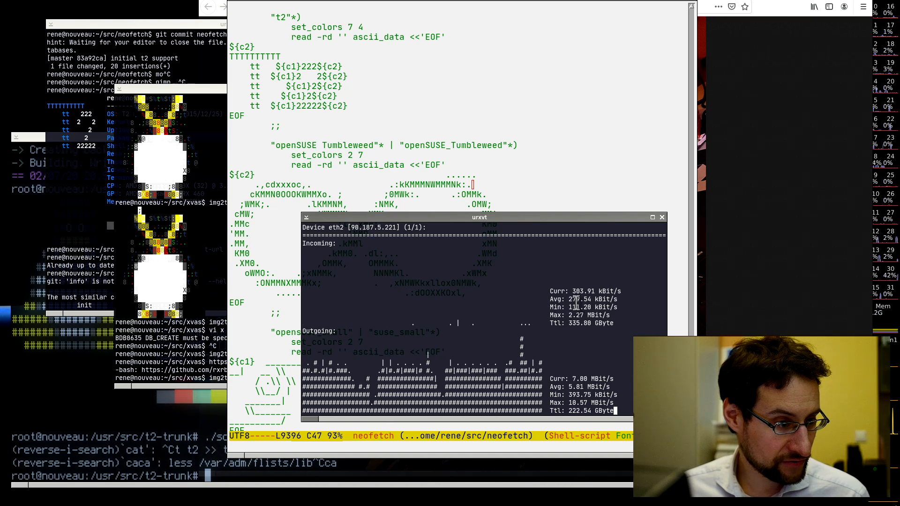
left_click_drag(479, 217, 661, 315)
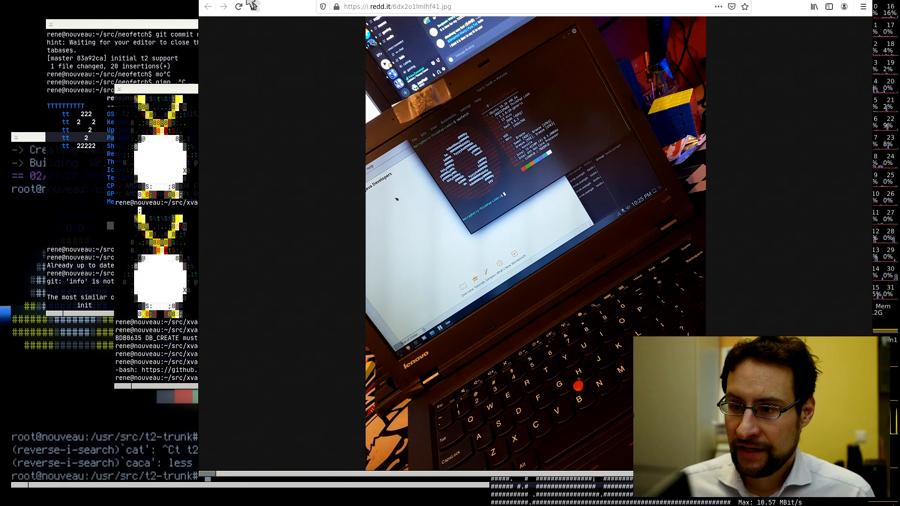
mouse_move(316, 78)
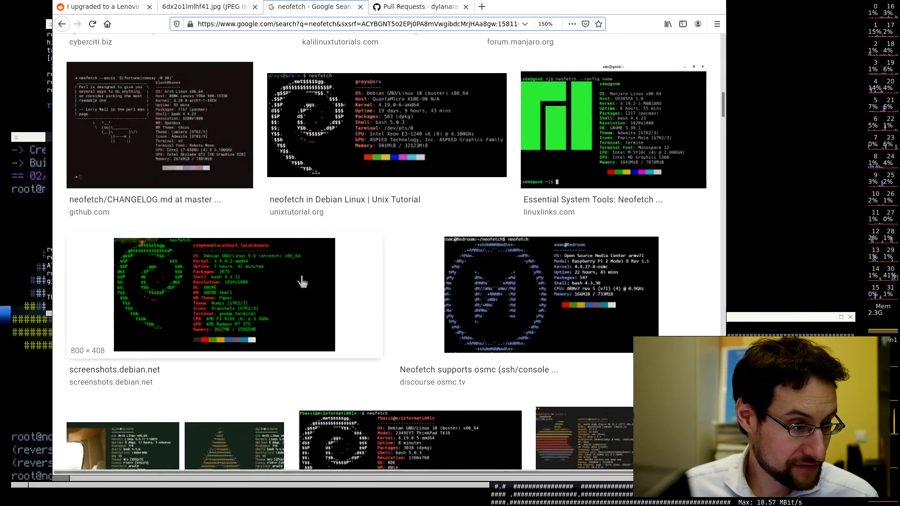
- Browse the neofetch image search results, then go back to the r/linuxmasterrace ThinkPad post
scroll("down", 3)
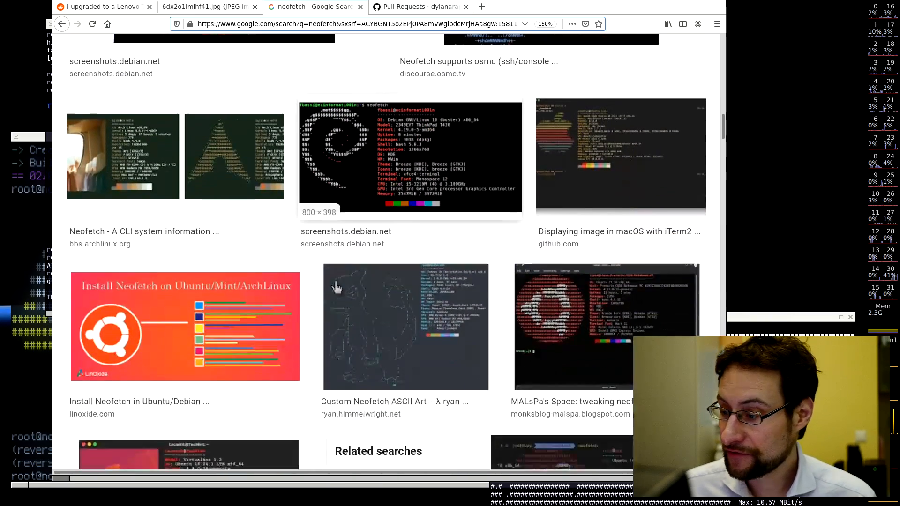
scroll("down", 3)
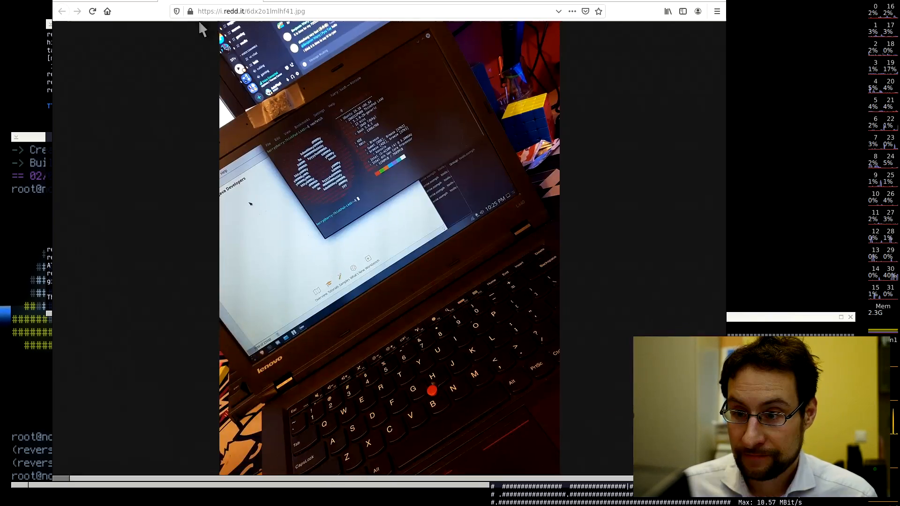
left_click(61, 11)
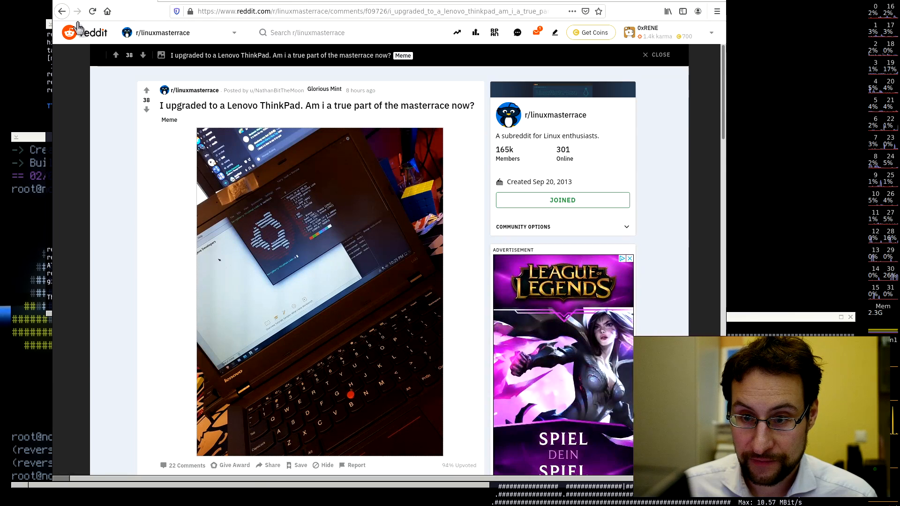
mouse_move(163, 167)
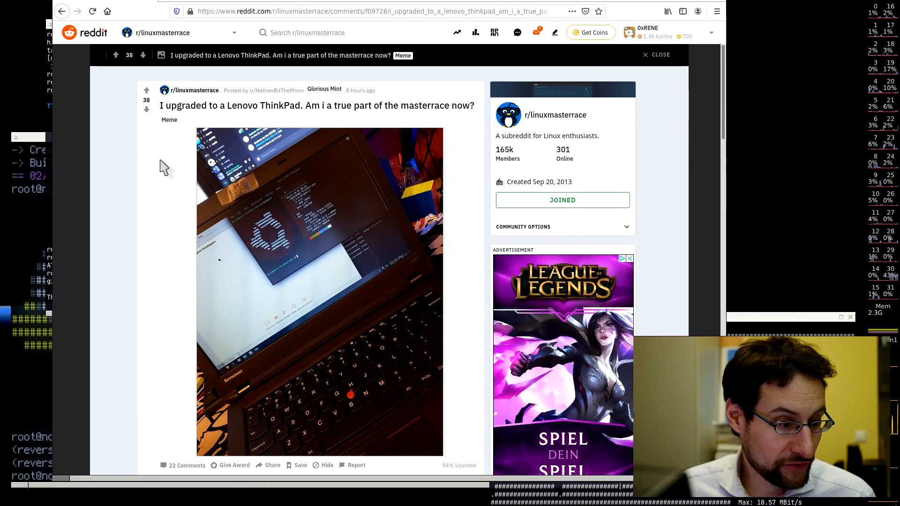
mouse_move(198, 149)
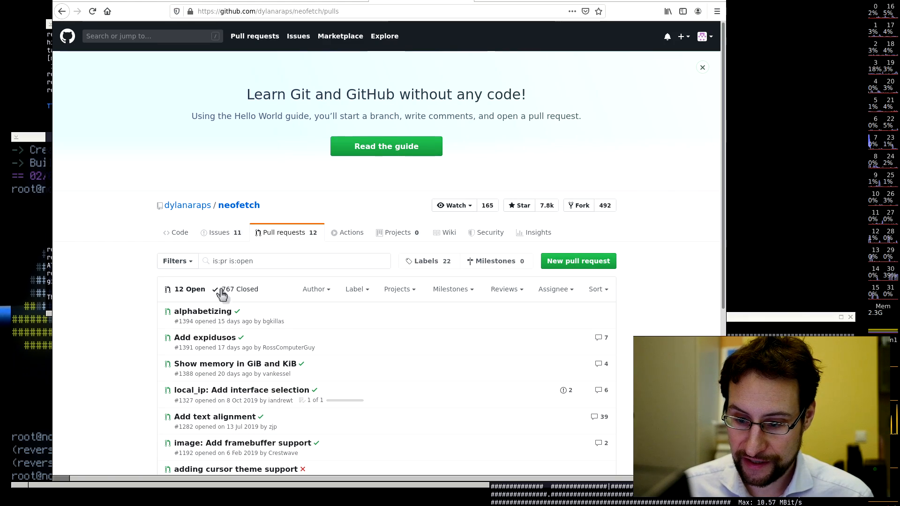
scroll("down", 3)
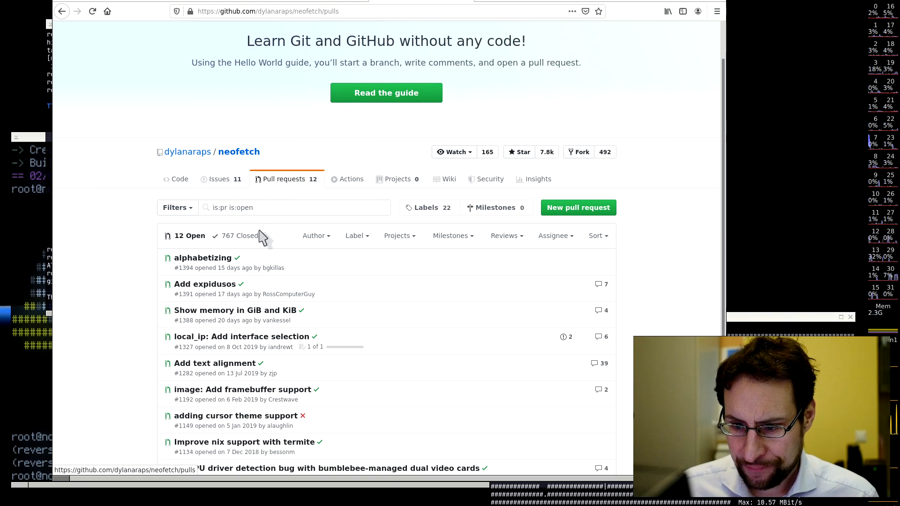
scroll("down", 3)
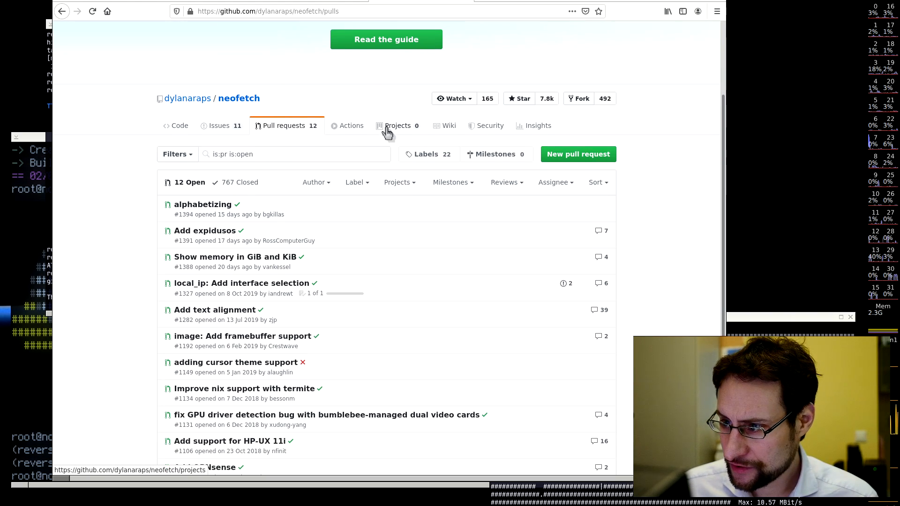
left_click(220, 126)
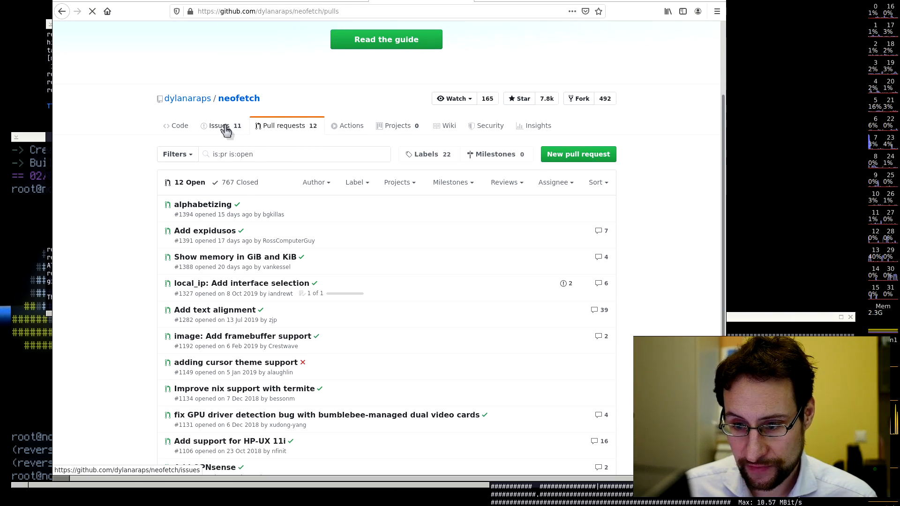
left_click(219, 125)
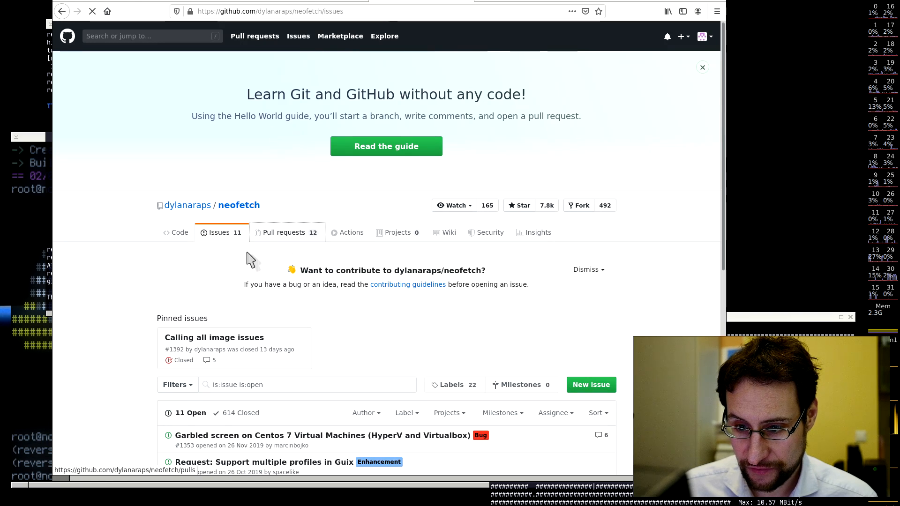
left_click(284, 233)
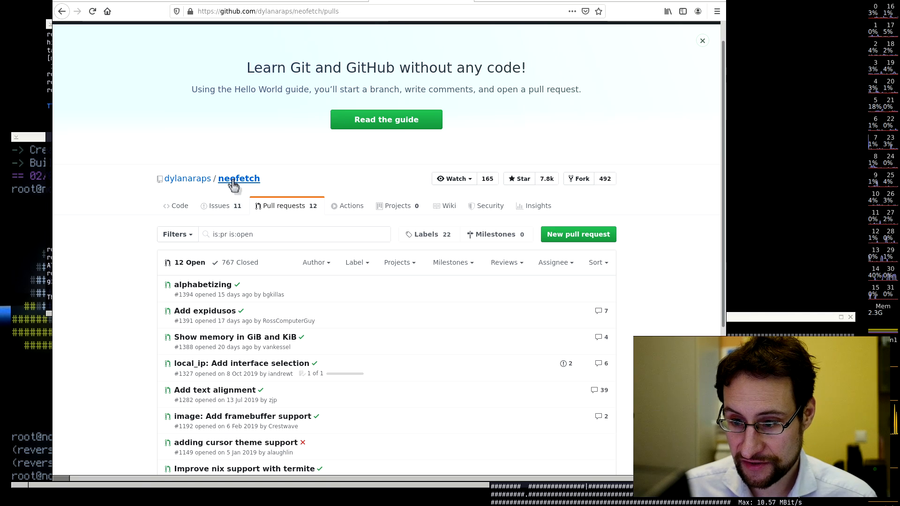
- View neofetch's master commit history (5,023 commits), run uptime, and visit kernel.org
left_click(239, 178)
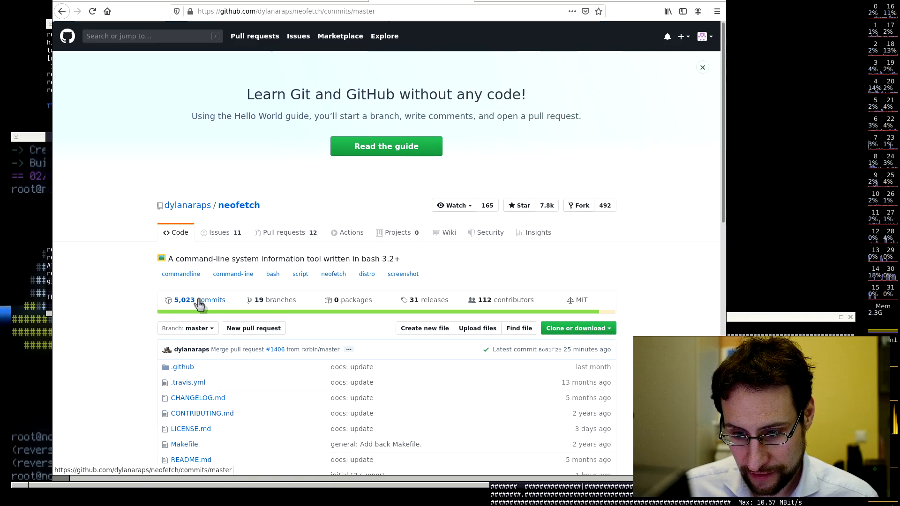
left_click(197, 300)
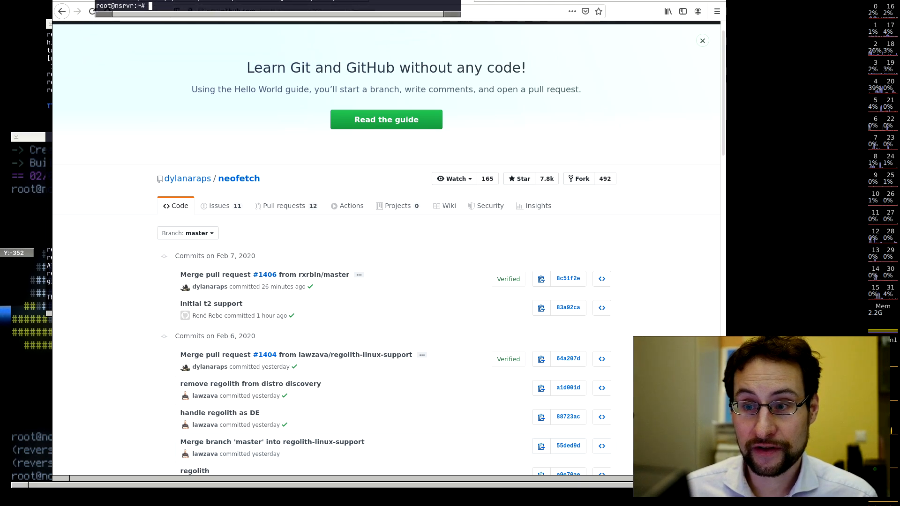
type("uptime")
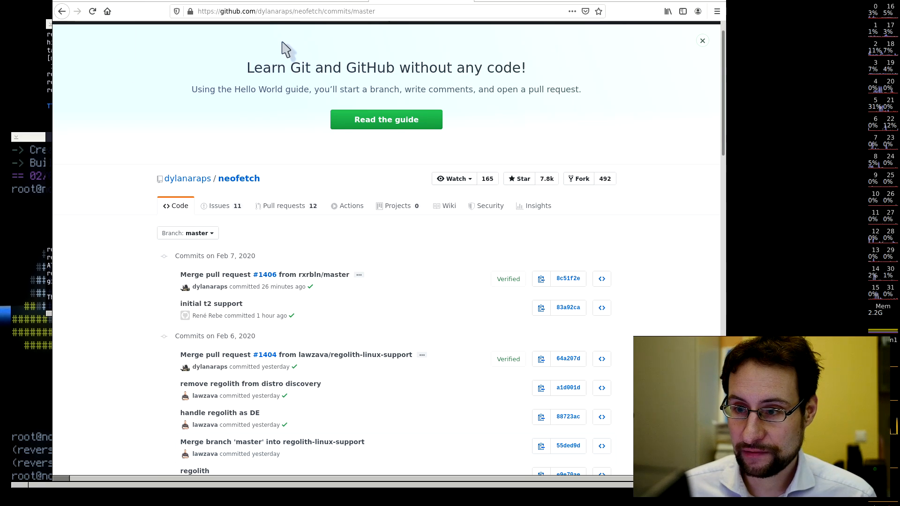
type("kernel.org")
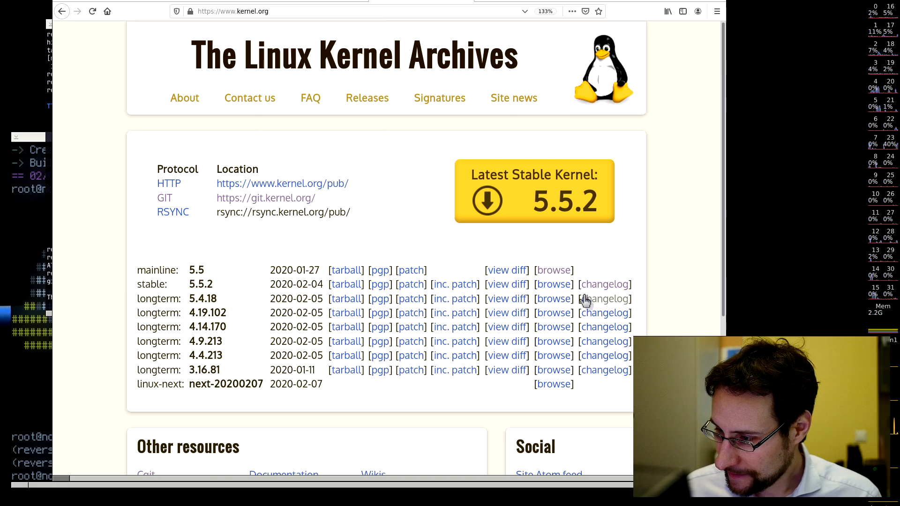
- Open the ChangeLog for longterm kernel 5.4.18
left_click(605, 299)
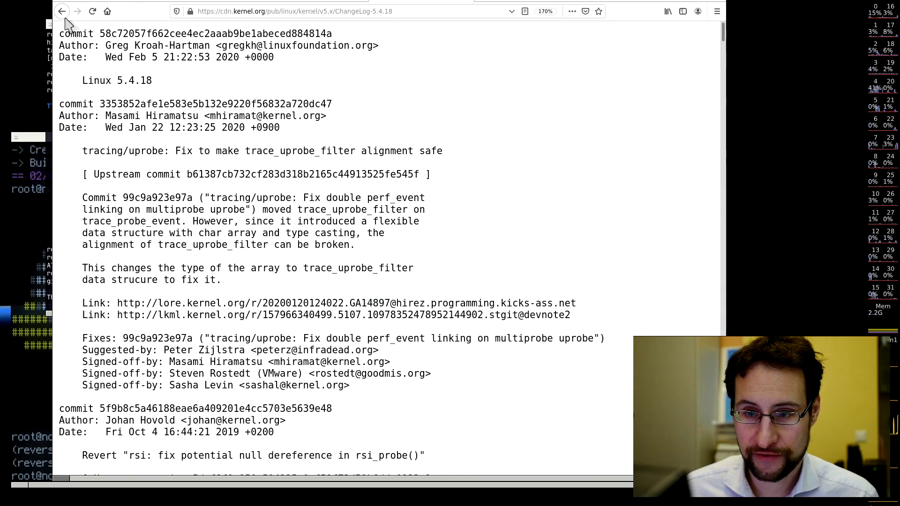
left_click(61, 11)
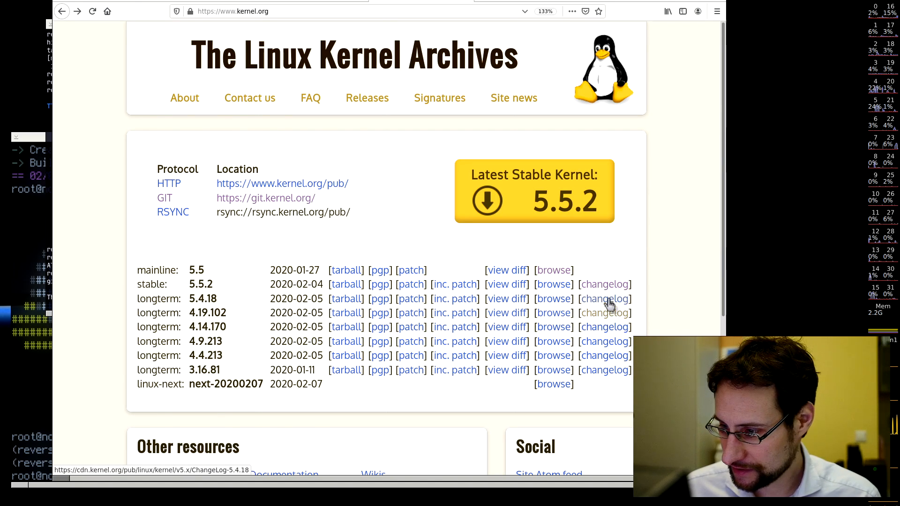
left_click(605, 299)
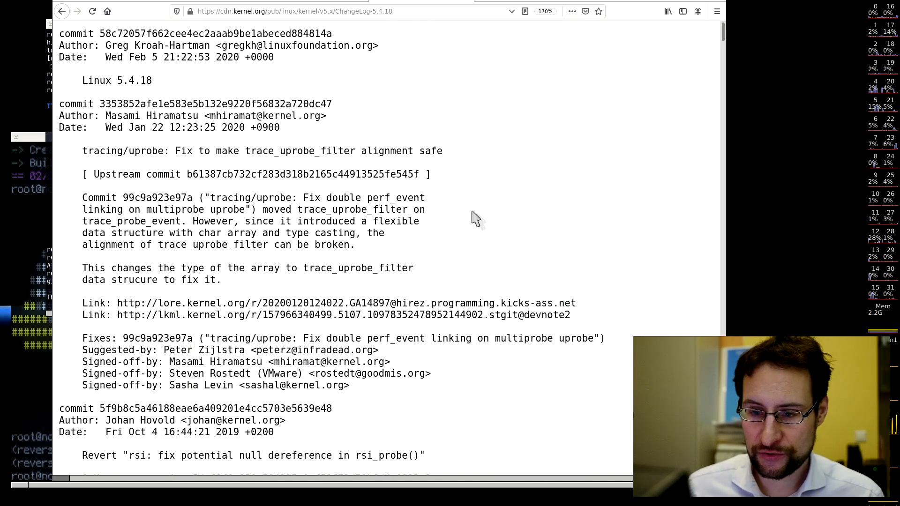
- Find 'bound' in the ChangeLog, then step through matches for 'revert'
key("ctrl+f")
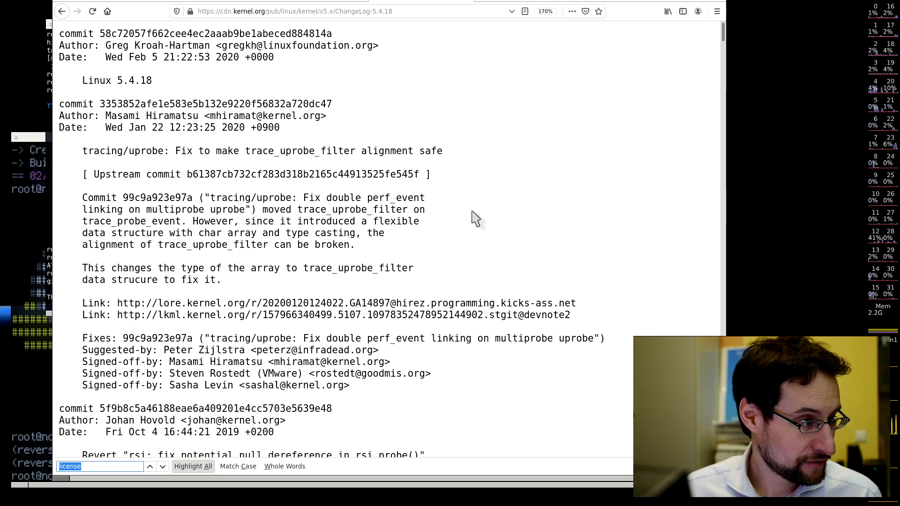
type("bound")
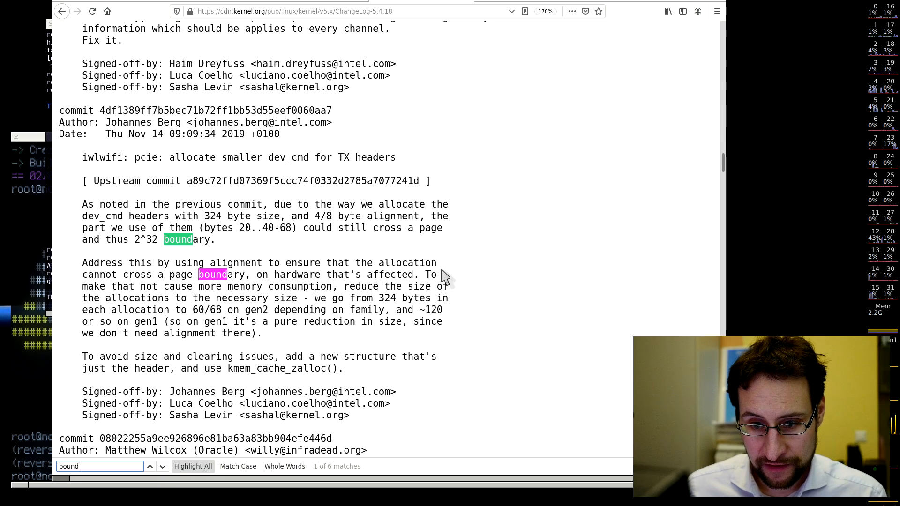
left_click(163, 466)
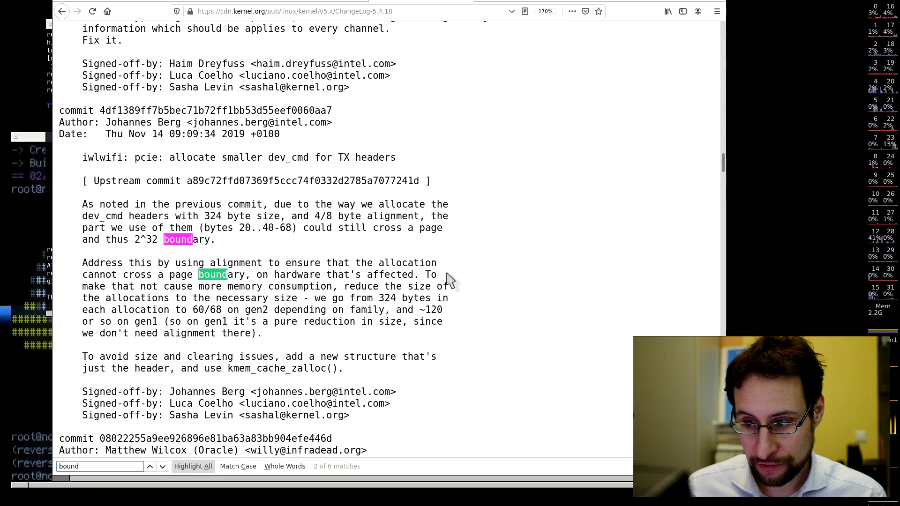
left_click(148, 466)
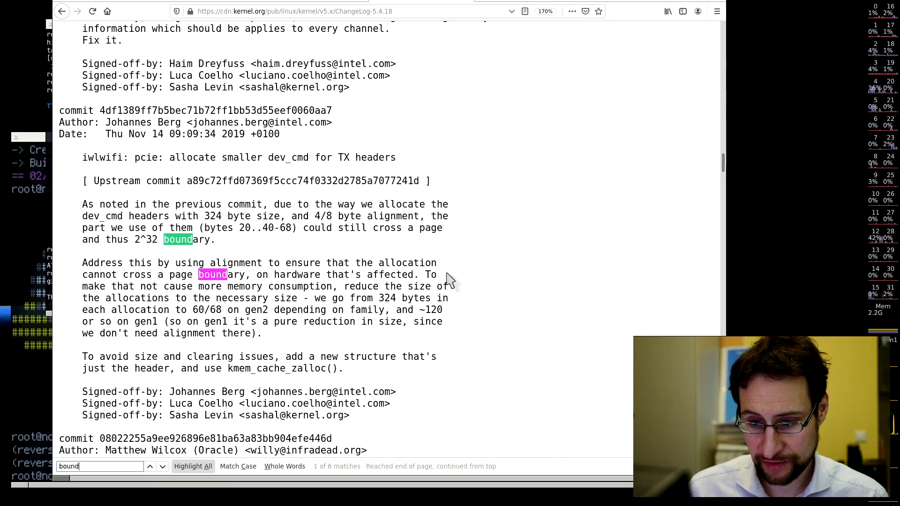
left_click(149, 466)
type("revert")
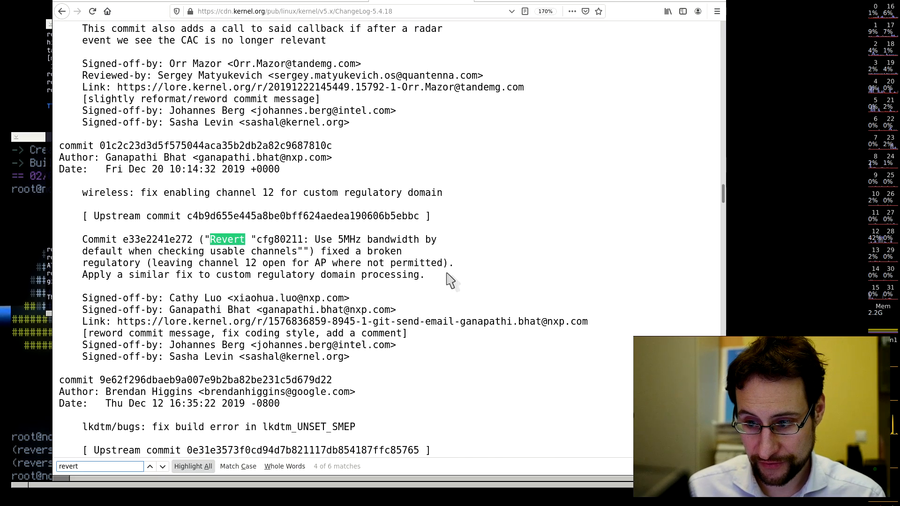
left_click(149, 466)
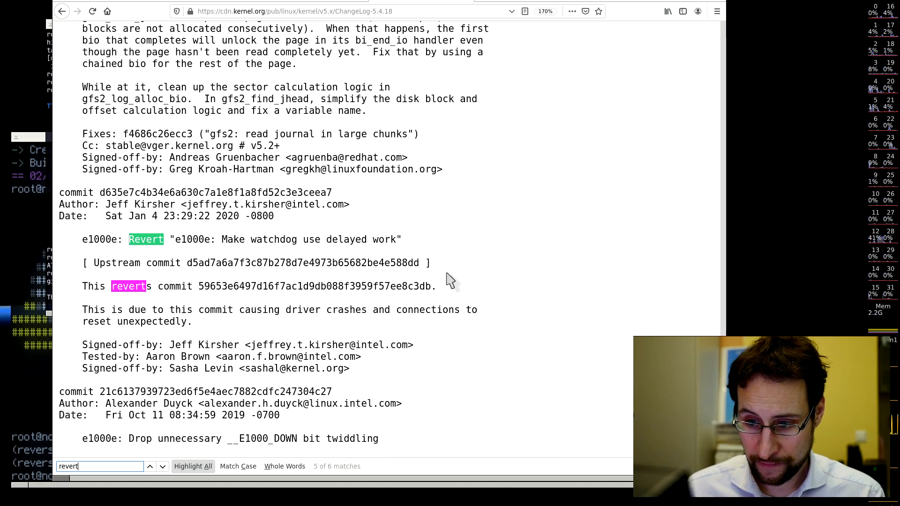
left_click(149, 466)
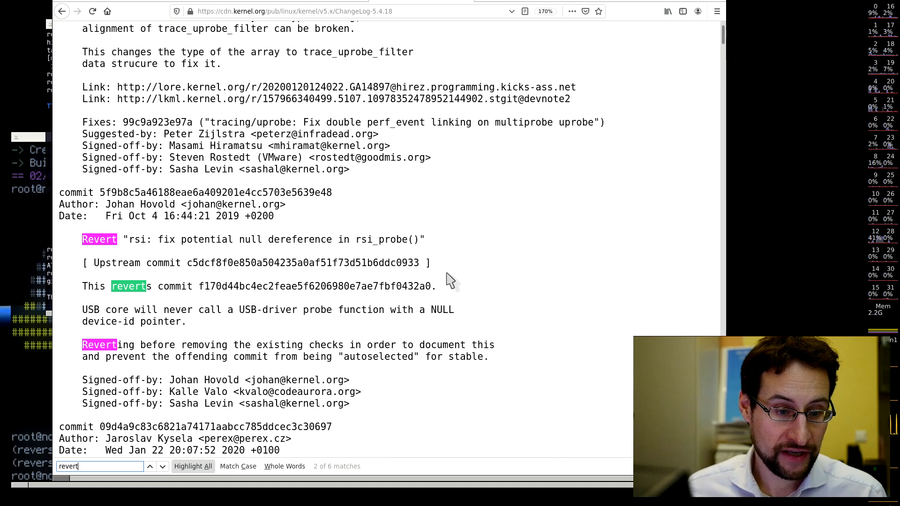
mouse_move(407, 344)
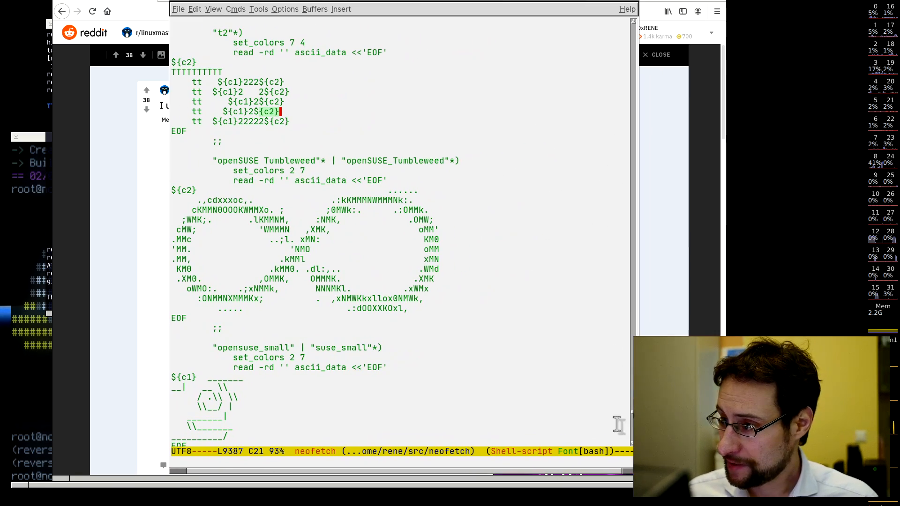
- Search the neofetch script for 'robo' and scroll through the ascii distro option comments
key("ctrl+Home")
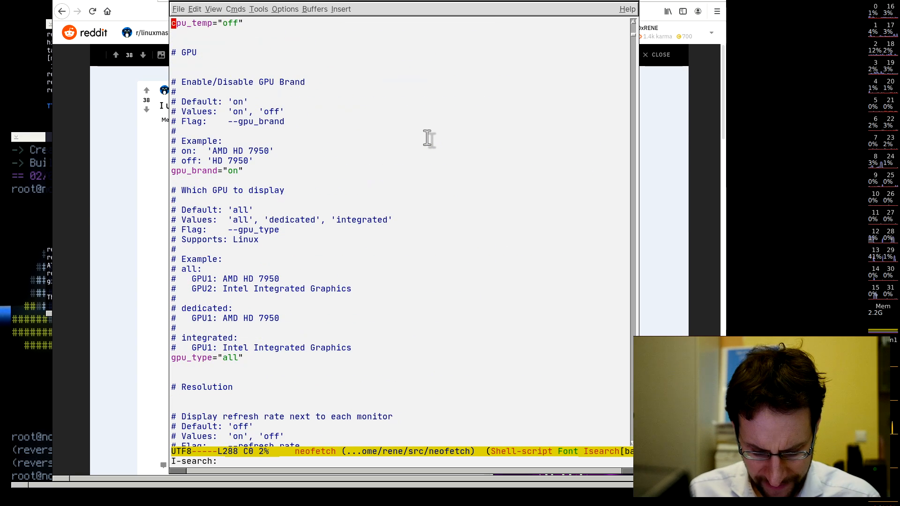
type("robo")
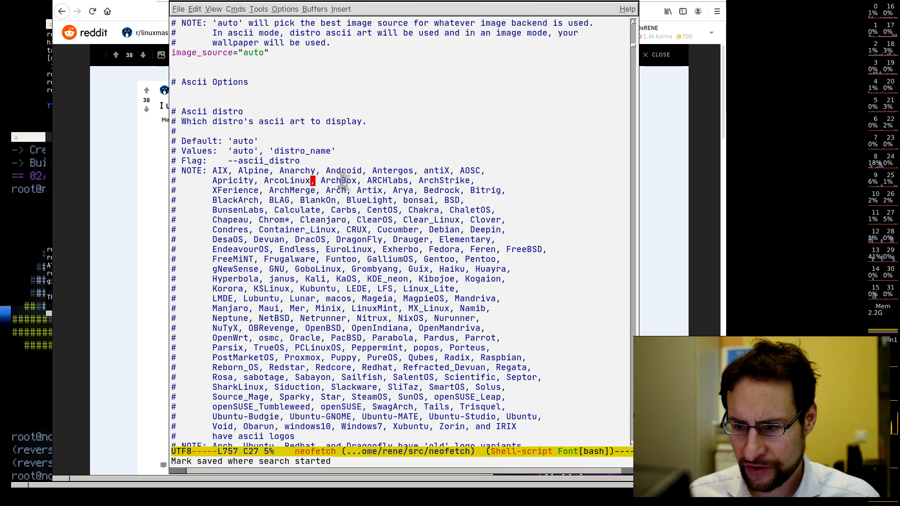
scroll("down", 3)
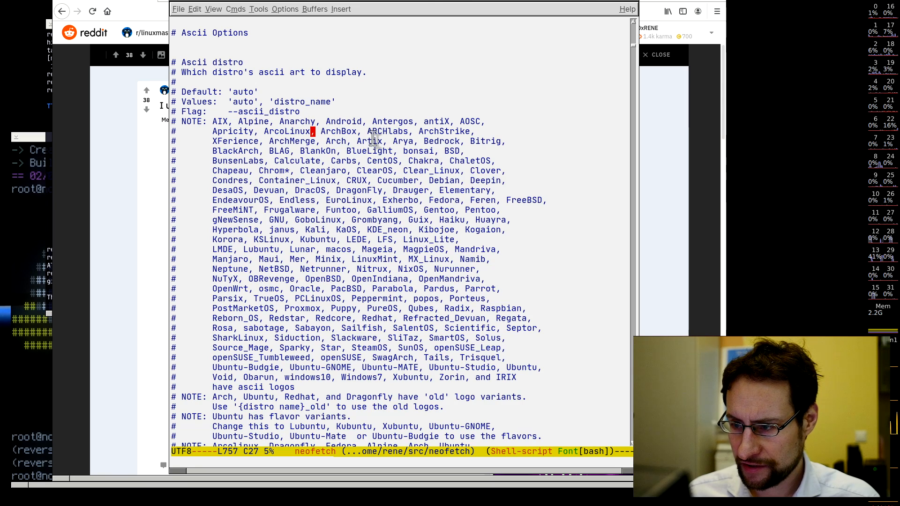
mouse_move(422, 132)
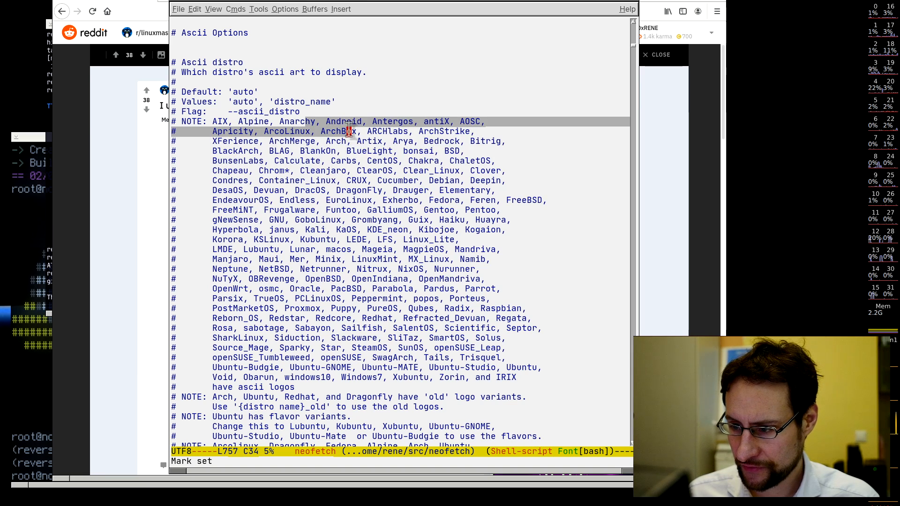
scroll("down", 3)
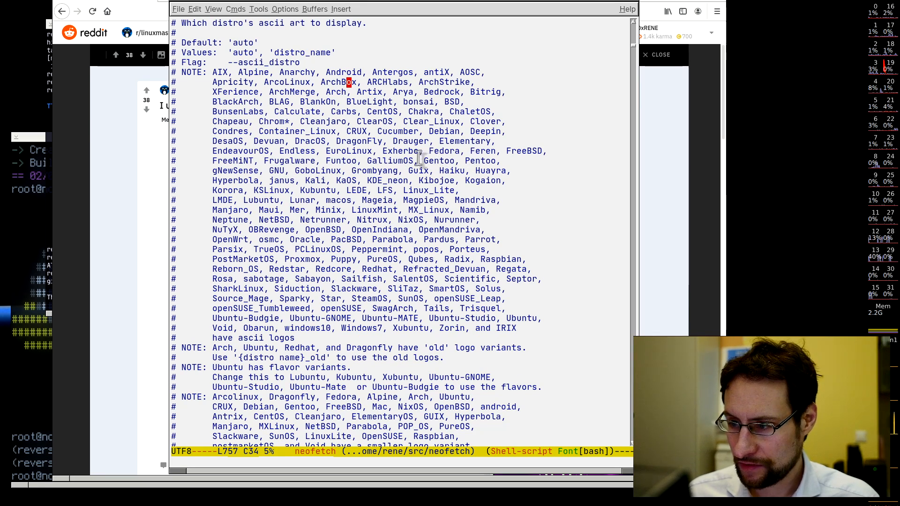
scroll("down", 3)
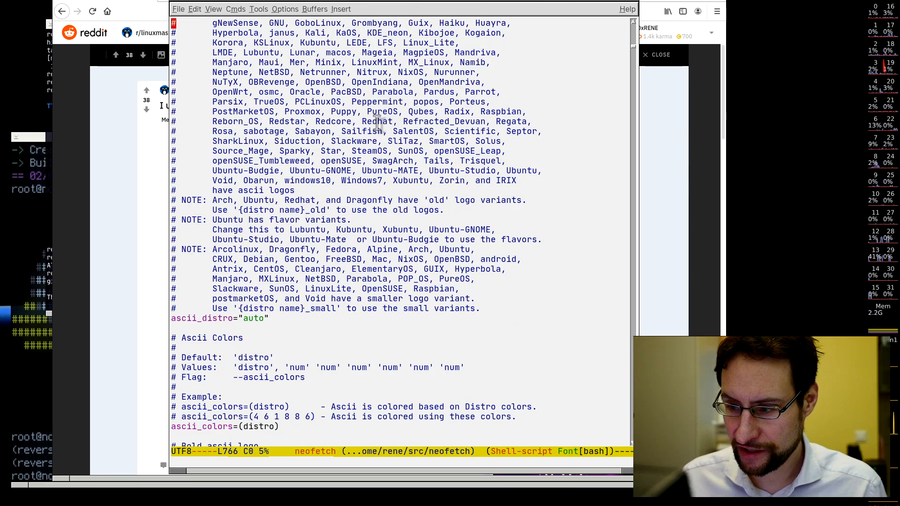
scroll("down", 3)
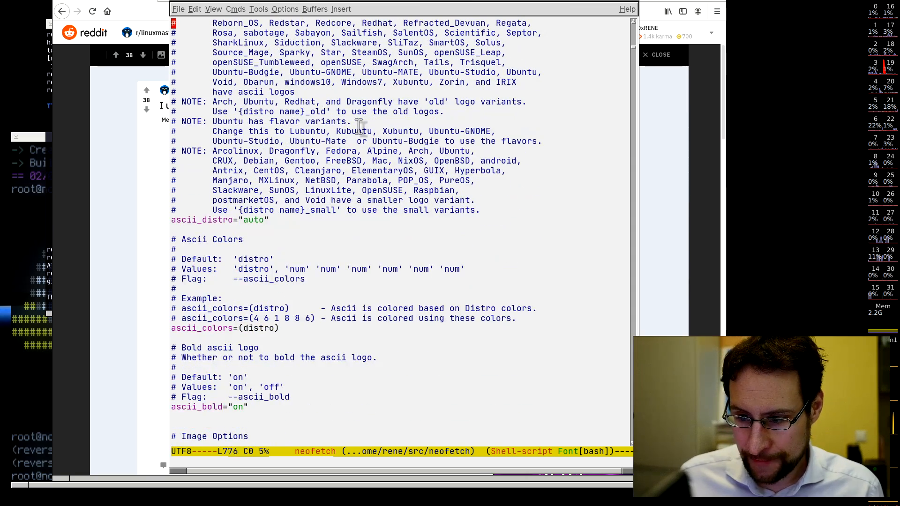
scroll("down", 3)
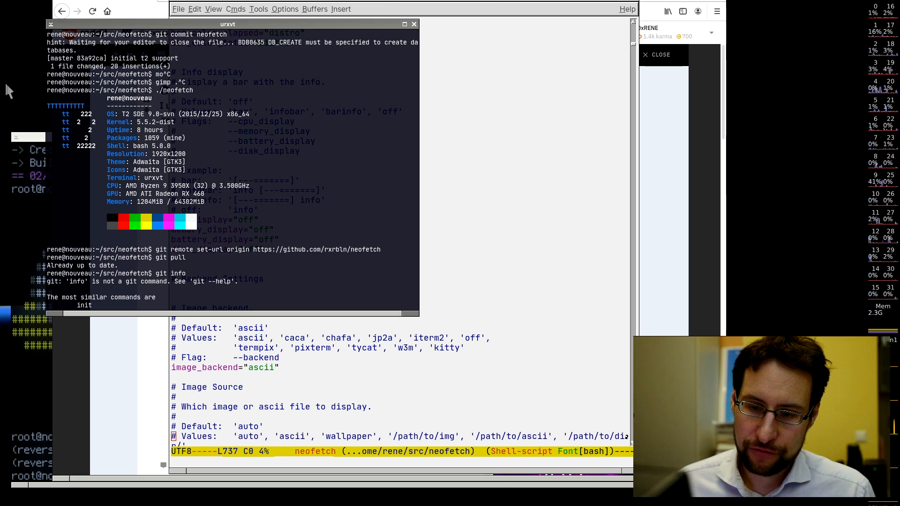
mouse_move(3, 118)
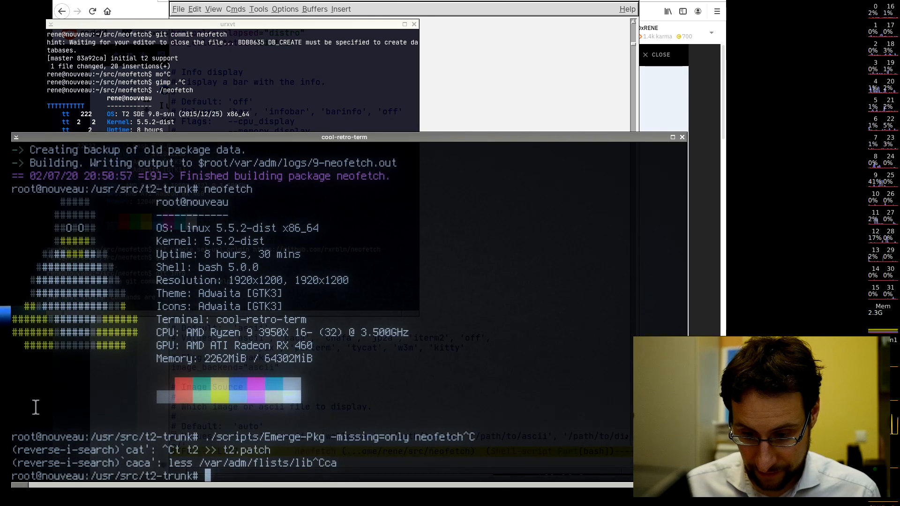
- Build nload from the T2 tree with ./scripts/Emerge-Pkg -v nload until it finishes
type("nload^C")
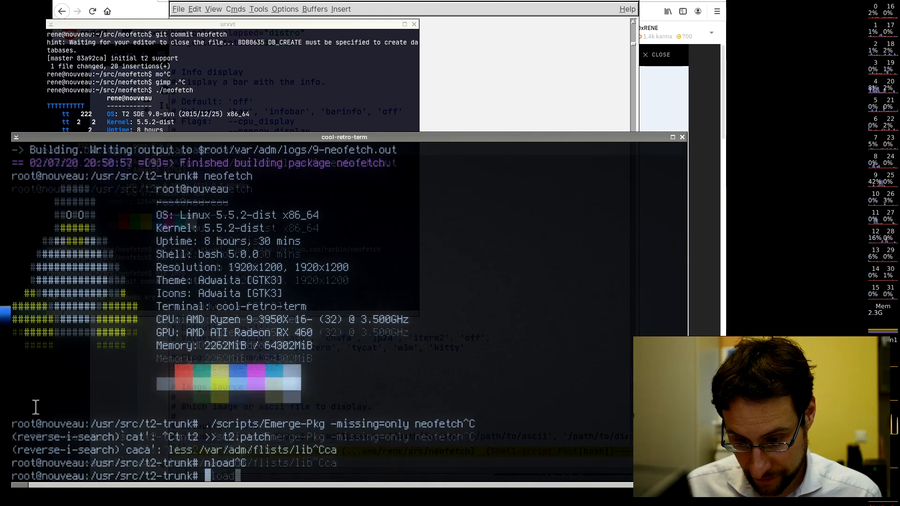
type("./scripts/Emerge-Pkg -v")
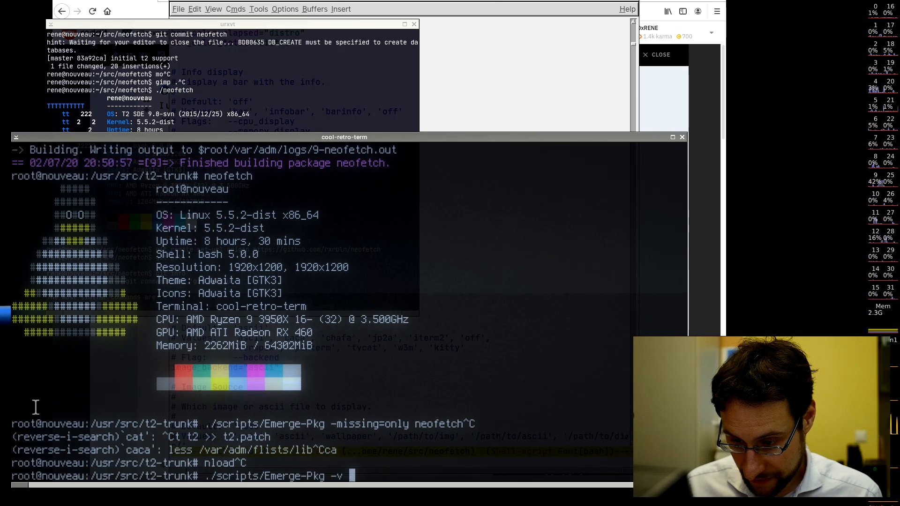
type("nload")
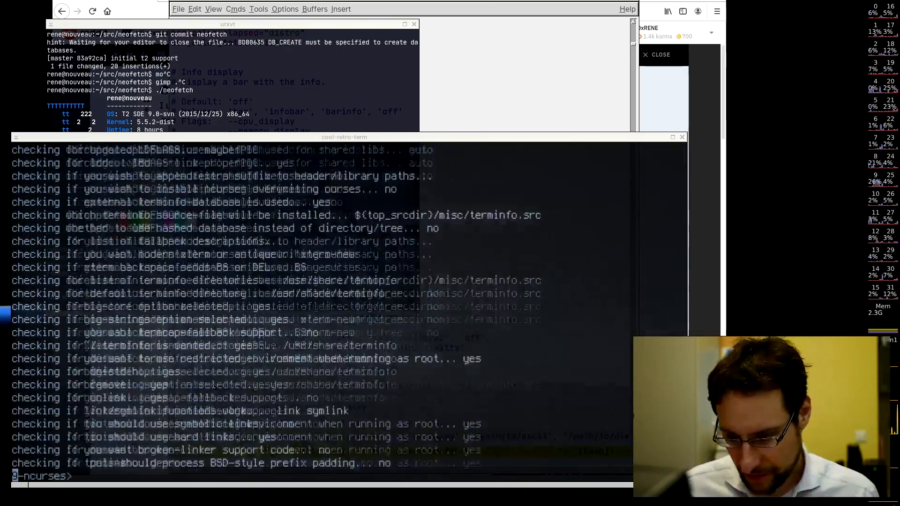
key("ctrl+c")
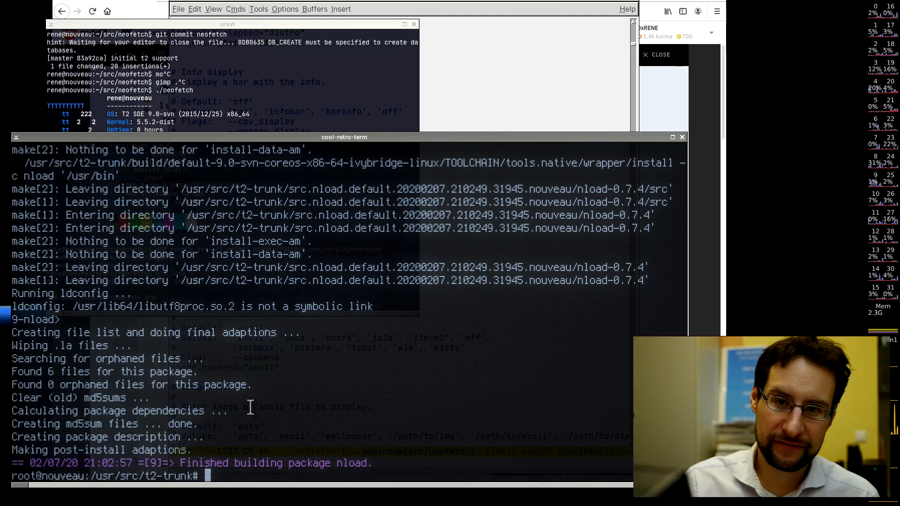
- Run nload -i 2 on the eth0 interface
type("nload")
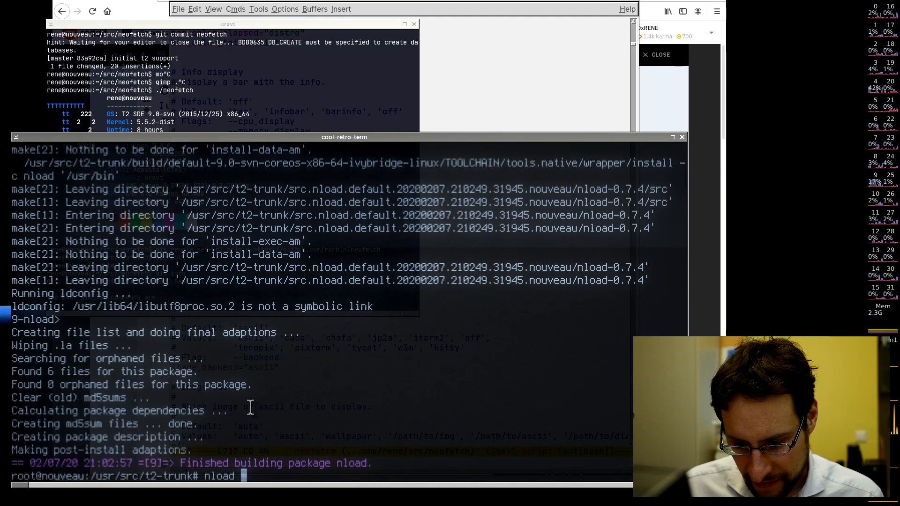
type("-i")
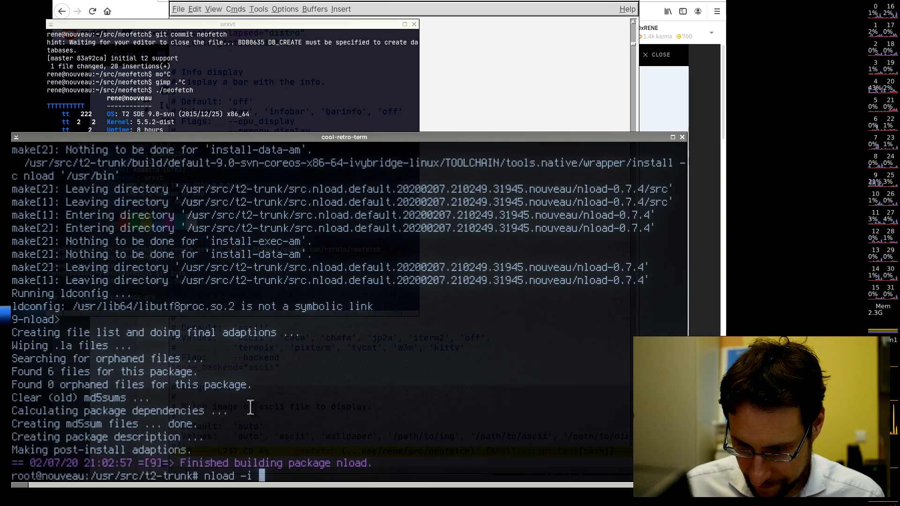
type("2 eth0")
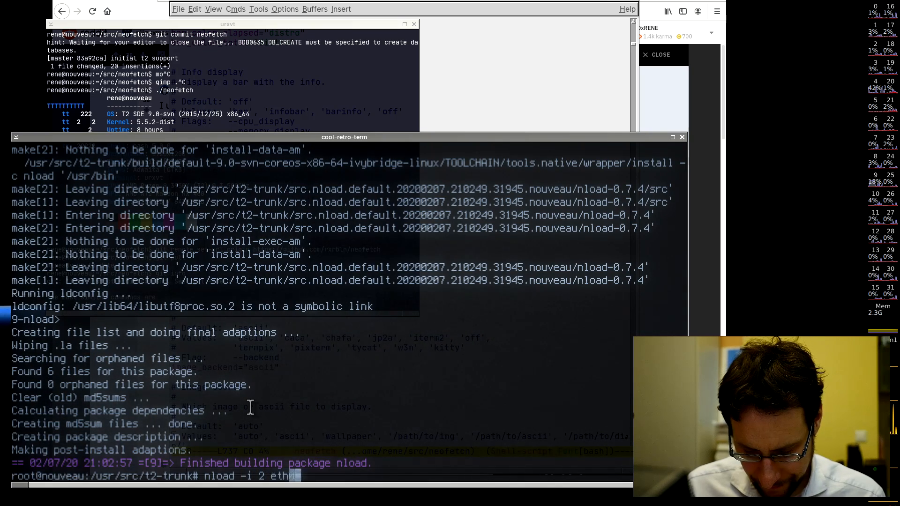
key("Return")
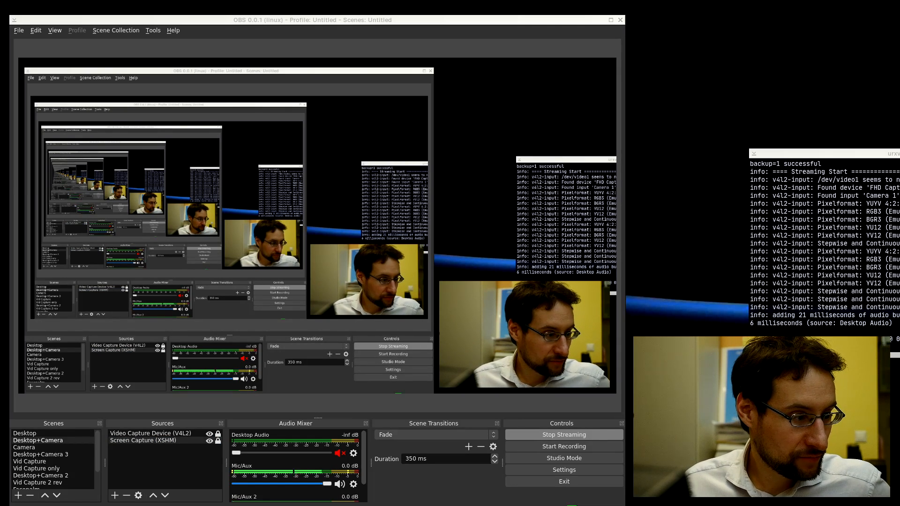
- Open the Properties dialog of the Screen Capture (XSHM) source
double_click(147, 359)
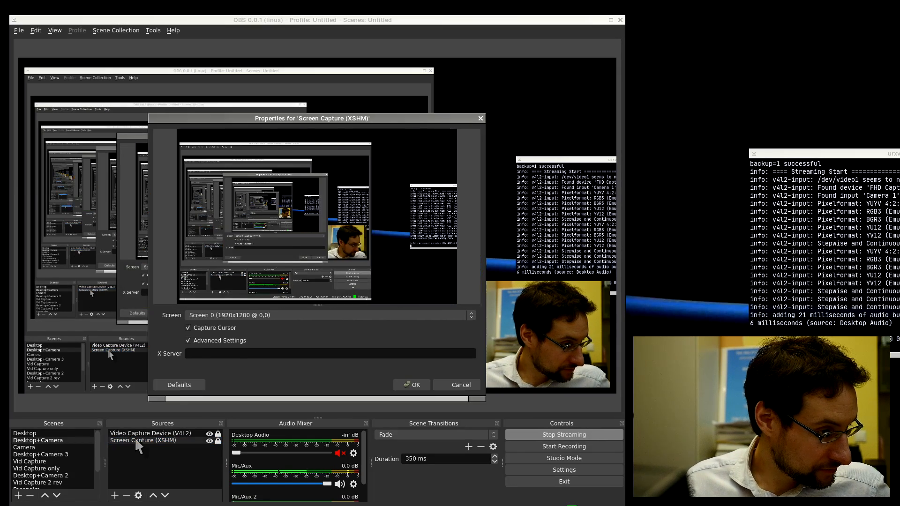